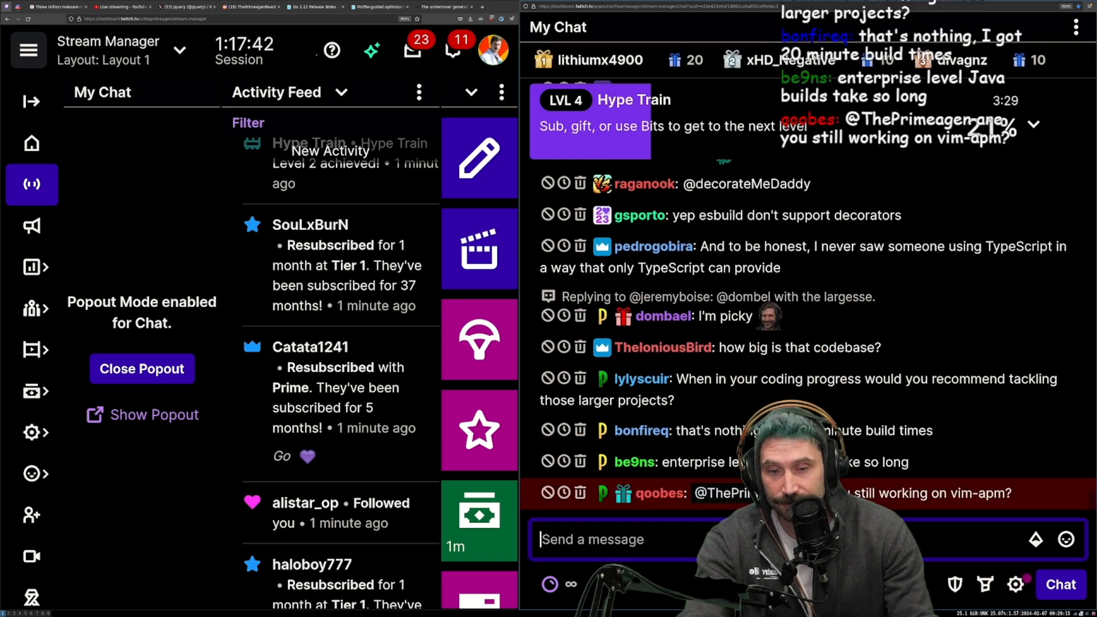
pyautogui.moveTo(962, 510)
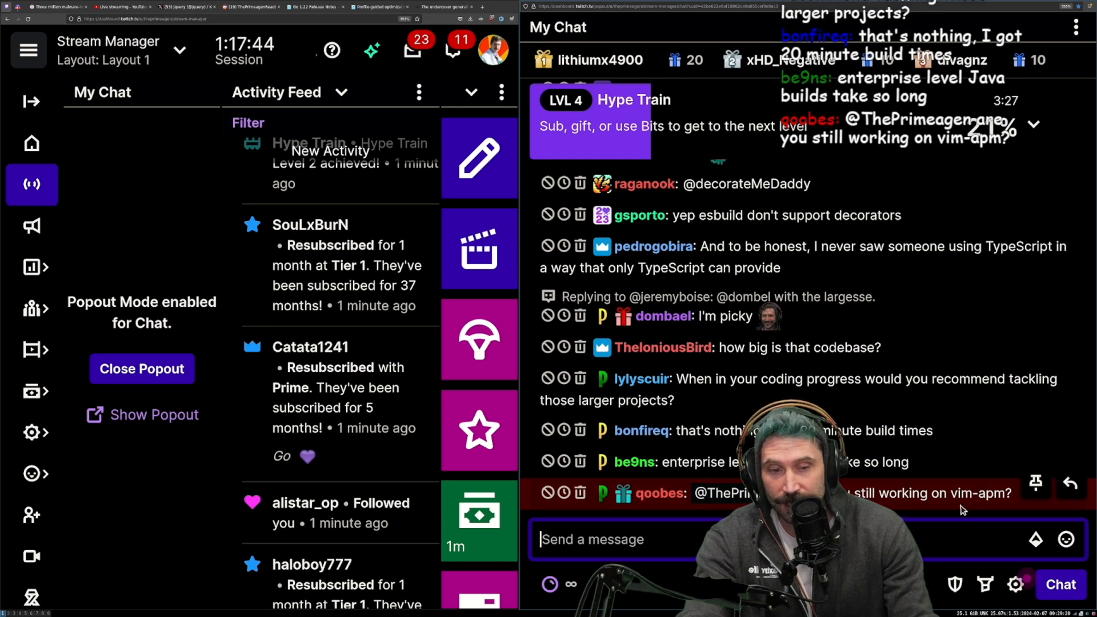